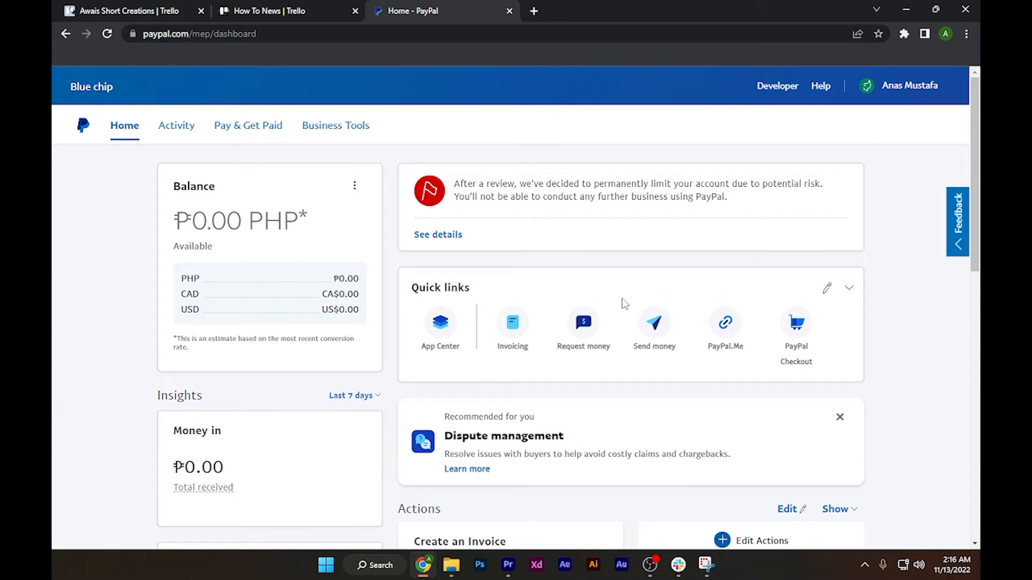
{"action": "mouse_move", "coordinate": [681, 454]}
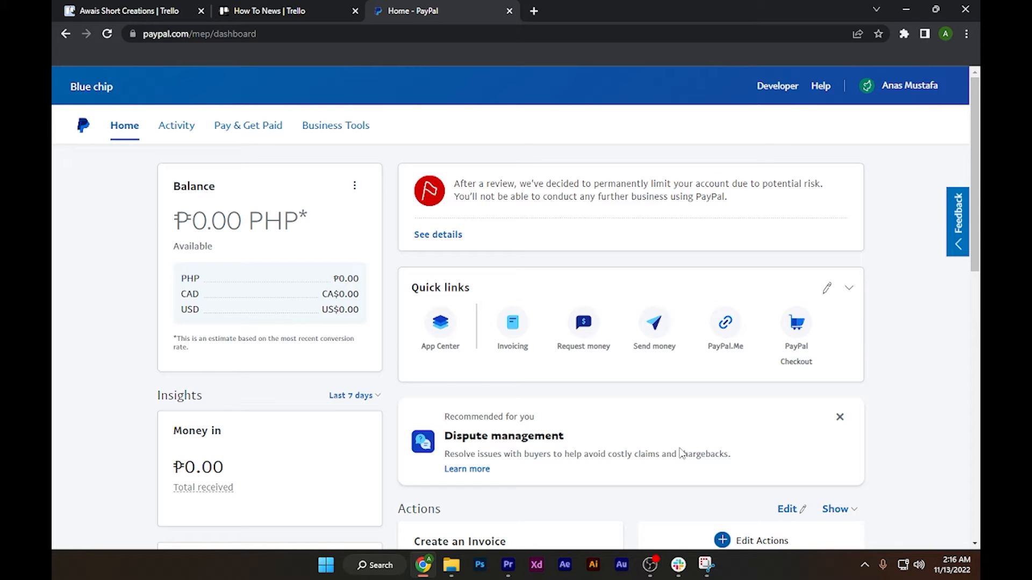
- Go from the profile dropdown in the header to the Account Settings page
{"action": "left_click", "coordinate": [704, 565]}
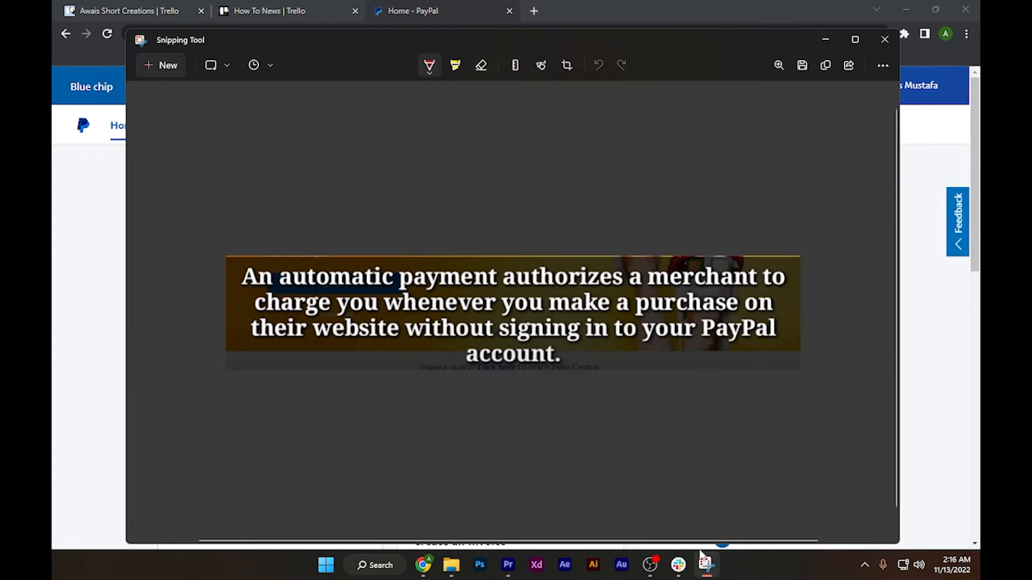
{"action": "mouse_move", "coordinate": [480, 335]}
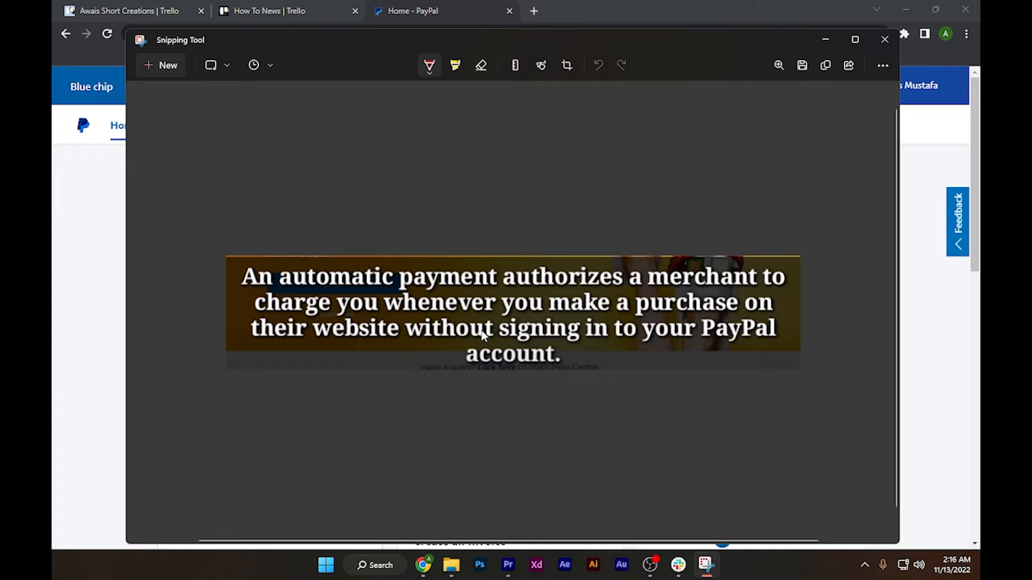
{"action": "mouse_move", "coordinate": [562, 297]}
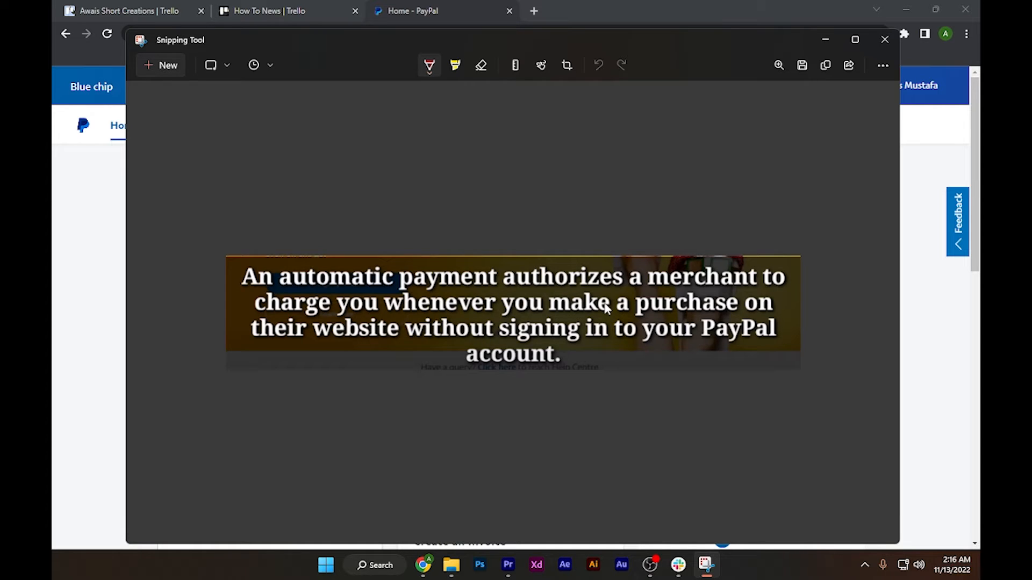
{"action": "mouse_move", "coordinate": [549, 351]}
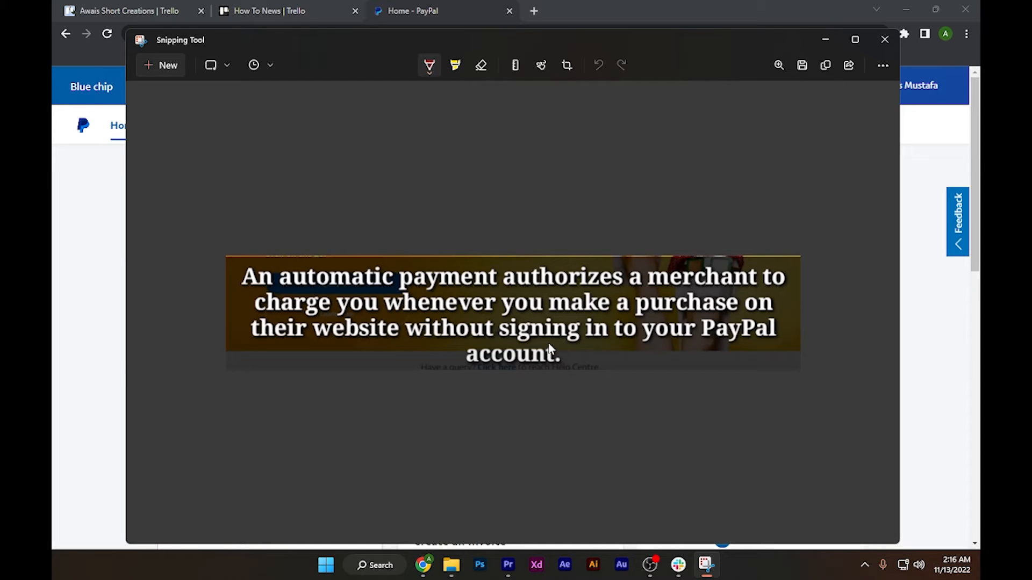
{"action": "mouse_move", "coordinate": [686, 322]}
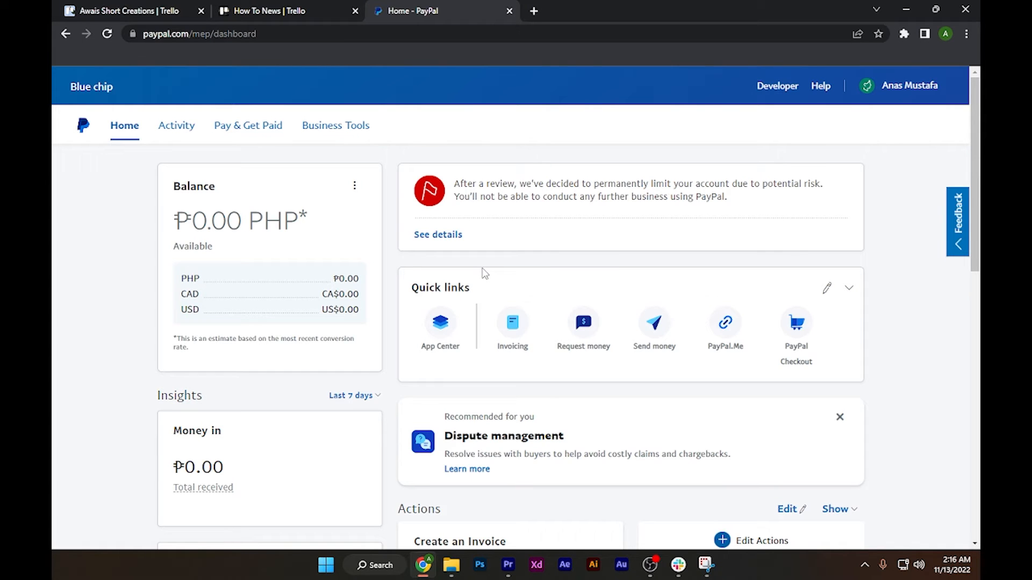
{"action": "mouse_move", "coordinate": [329, 337]}
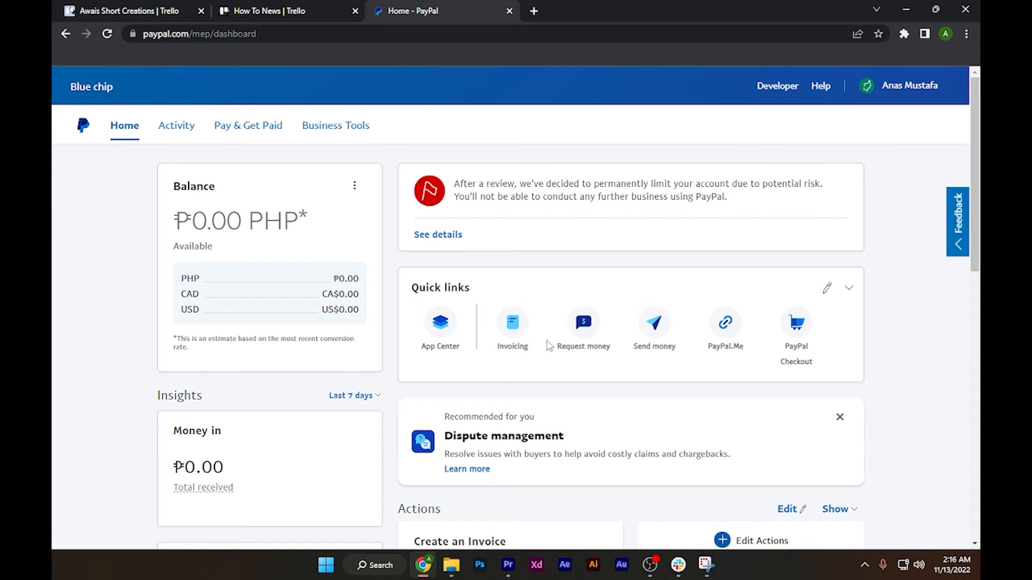
{"action": "left_click", "coordinate": [908, 86]}
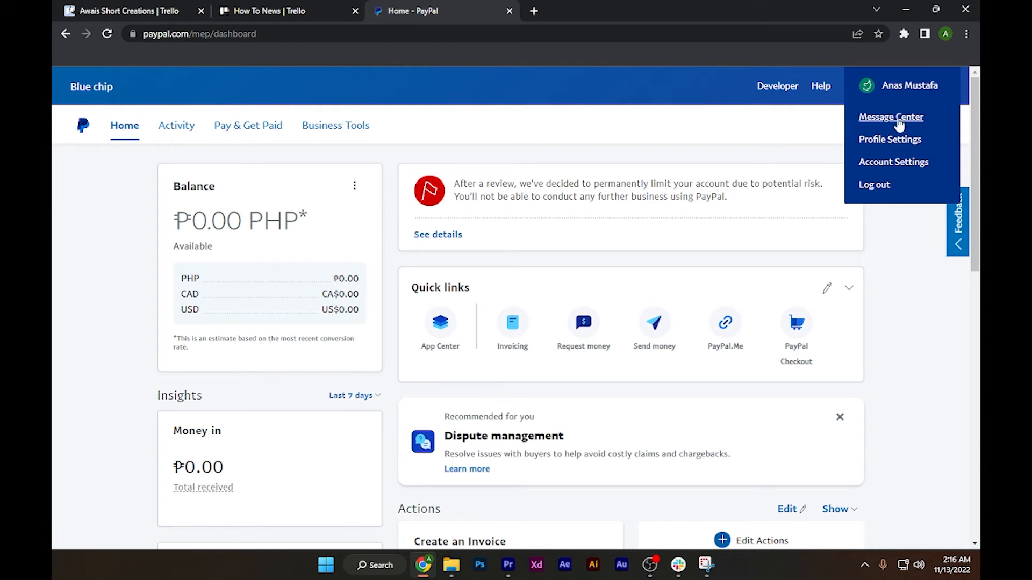
{"action": "left_click", "coordinate": [893, 163]}
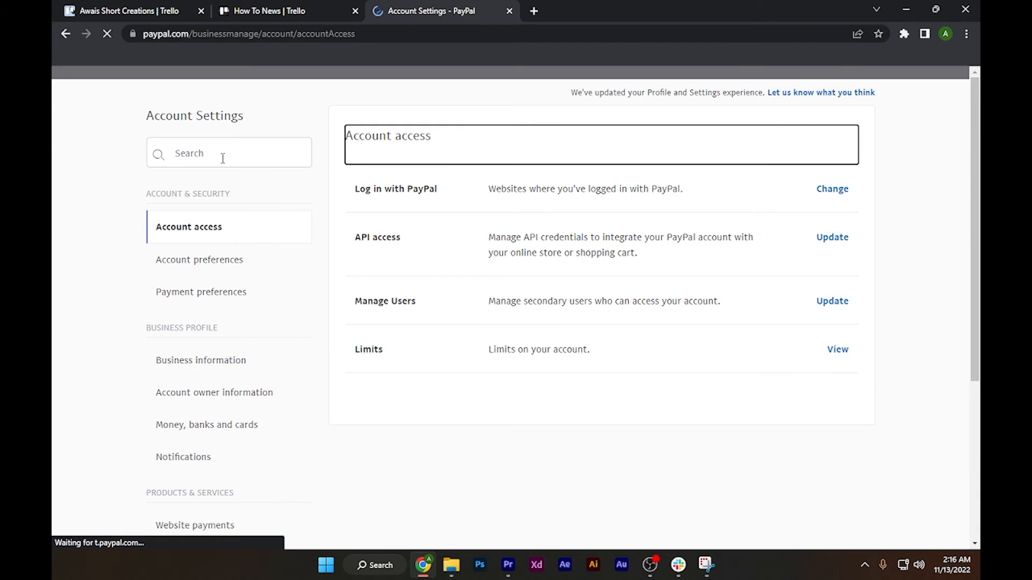
- Search settings for 'automatic' and choose Update next to My automatic payments
{"action": "type", "text": "automatic"}
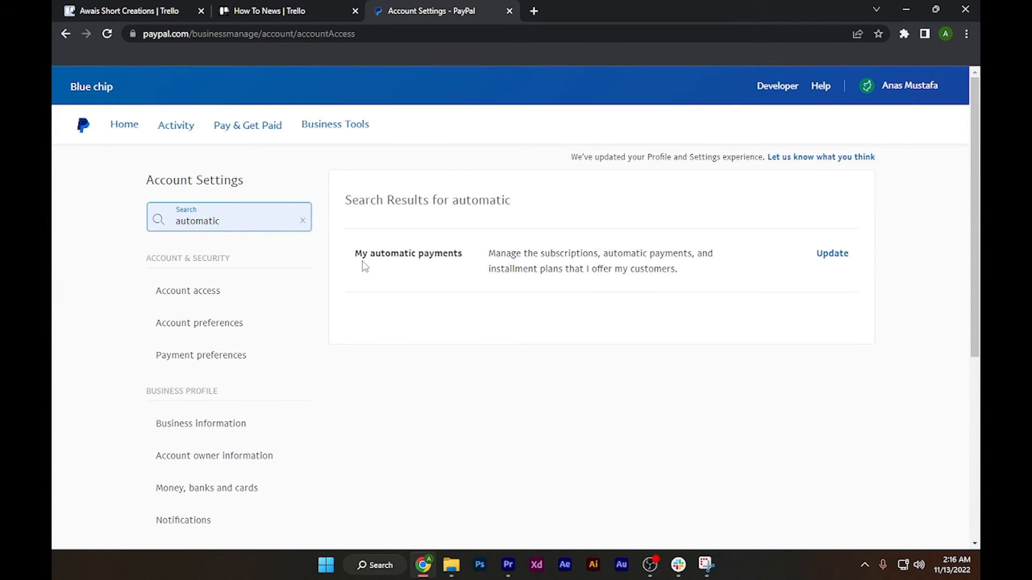
{"action": "mouse_move", "coordinate": [574, 444]}
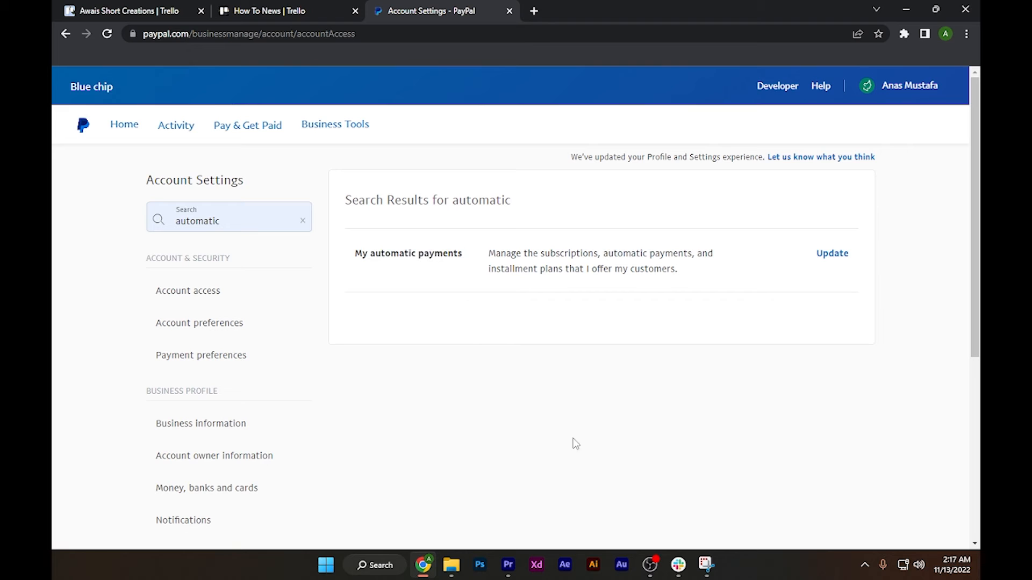
{"action": "left_click", "coordinate": [832, 253]}
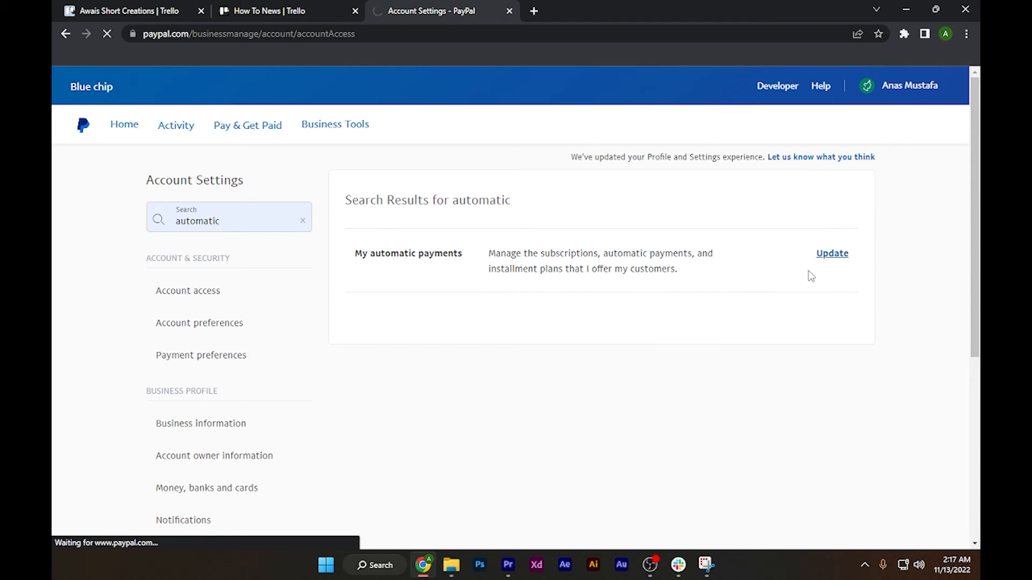
{"action": "mouse_move", "coordinate": [652, 344]}
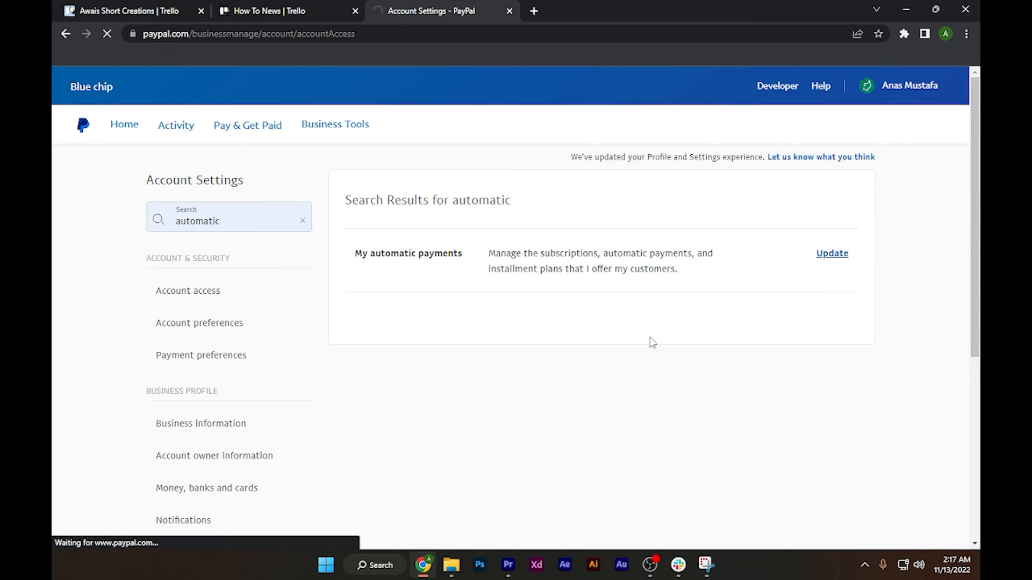
{"action": "left_click", "coordinate": [830, 254]}
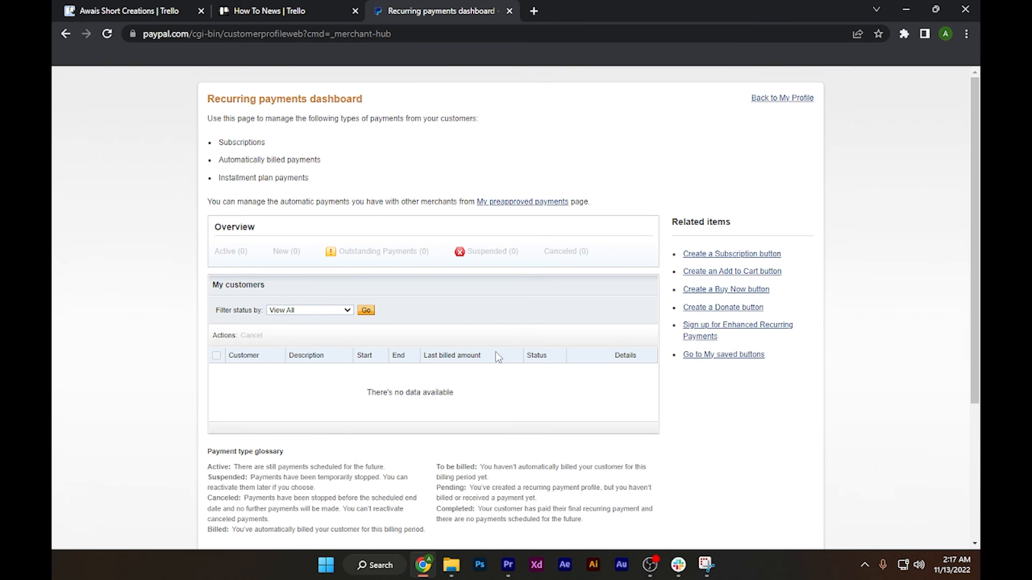
{"action": "scroll", "scroll_direction": "up", "scroll_amount": 3}
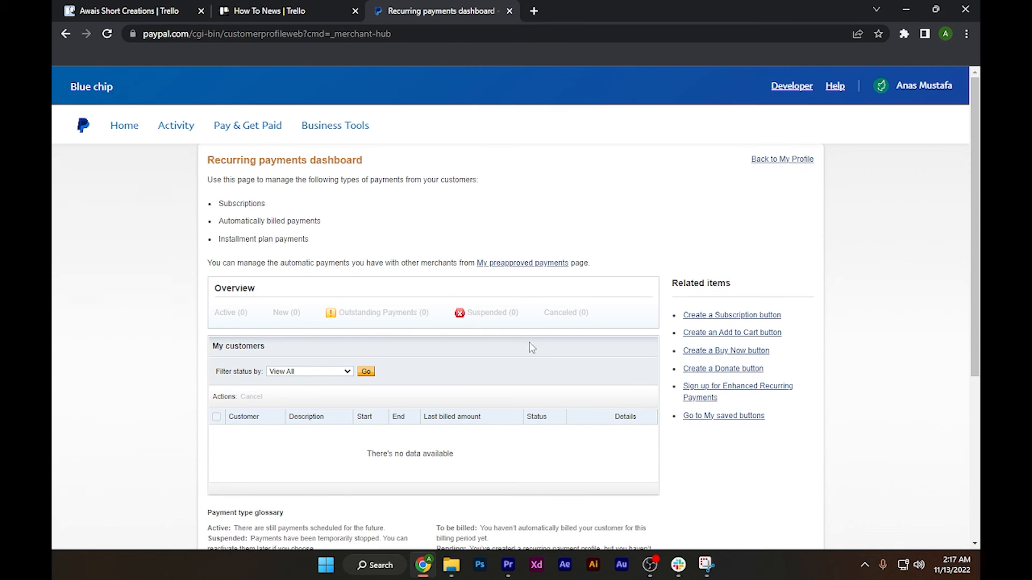
{"action": "mouse_move", "coordinate": [361, 332]}
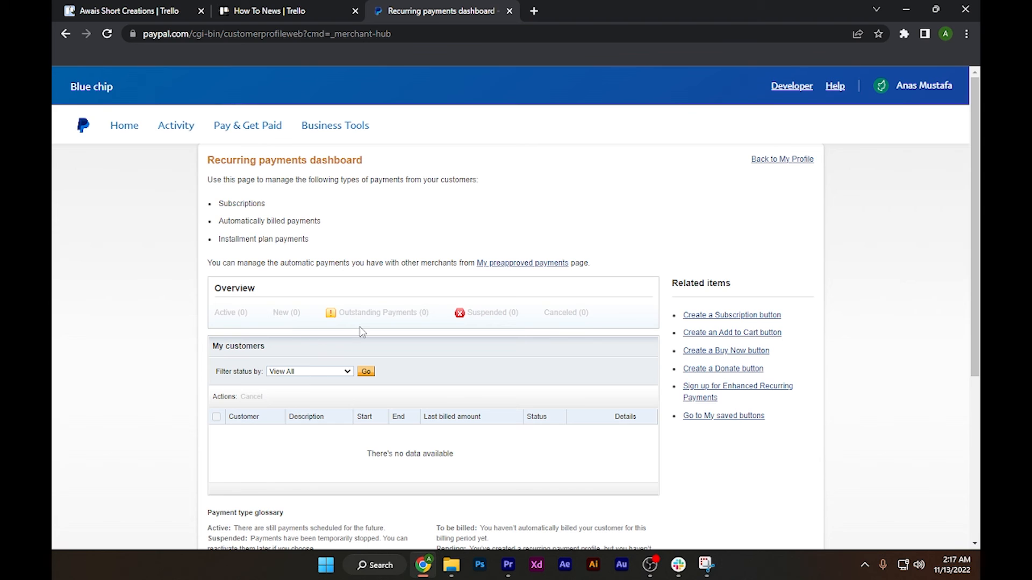
{"action": "mouse_move", "coordinate": [550, 362]}
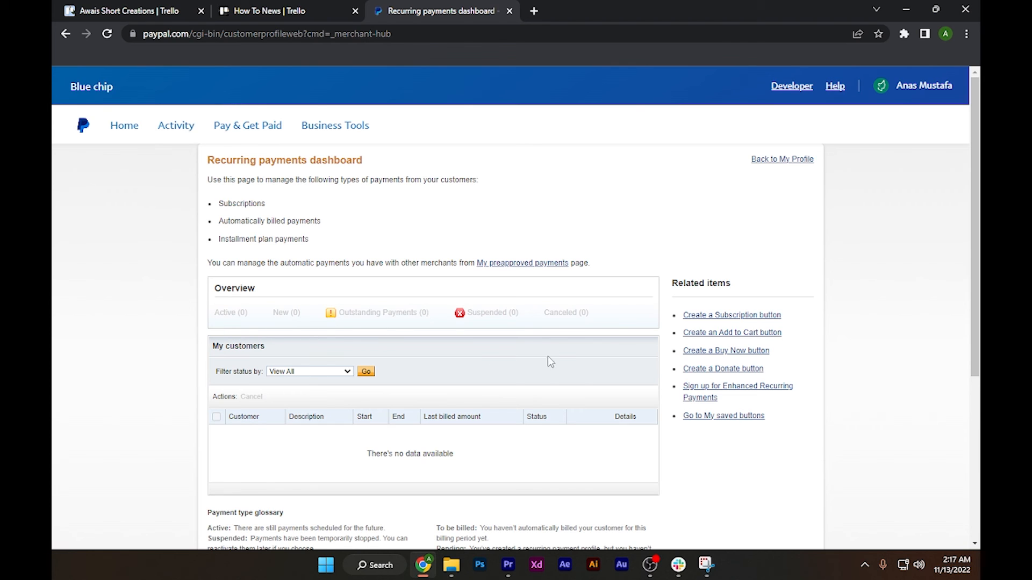
{"action": "mouse_move", "coordinate": [558, 432]}
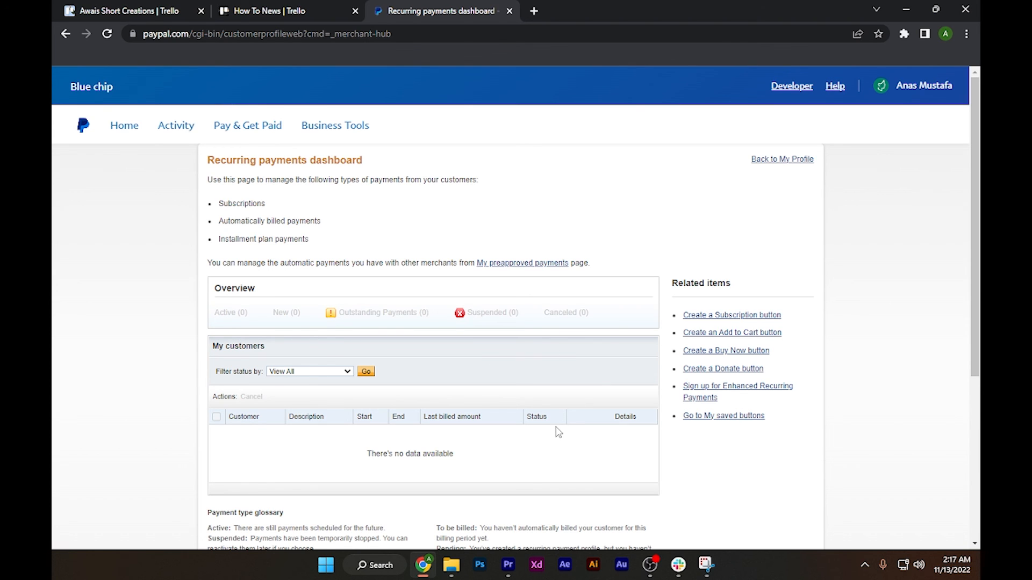
{"action": "mouse_move", "coordinate": [514, 400]}
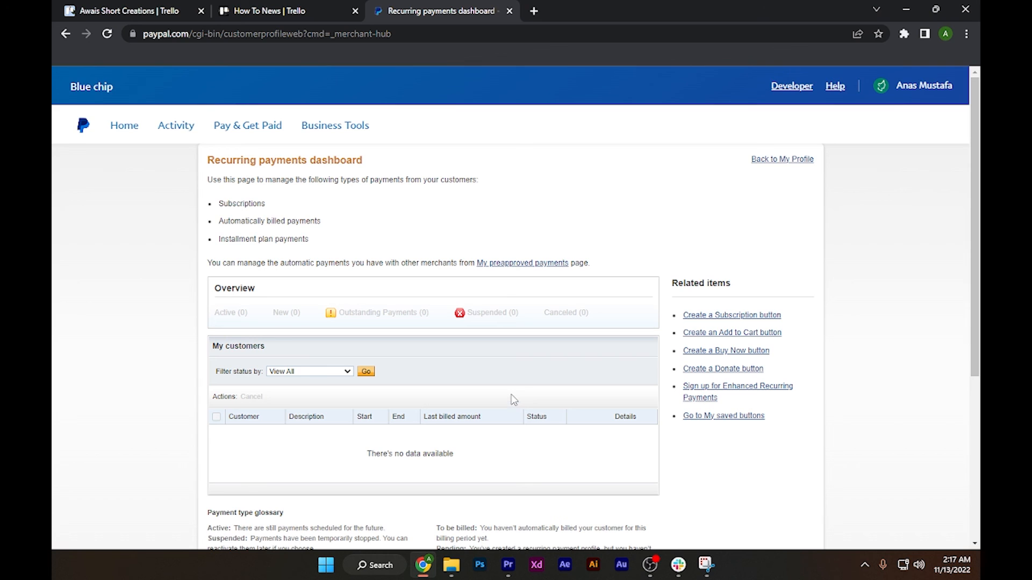
{"action": "mouse_move", "coordinate": [517, 442]}
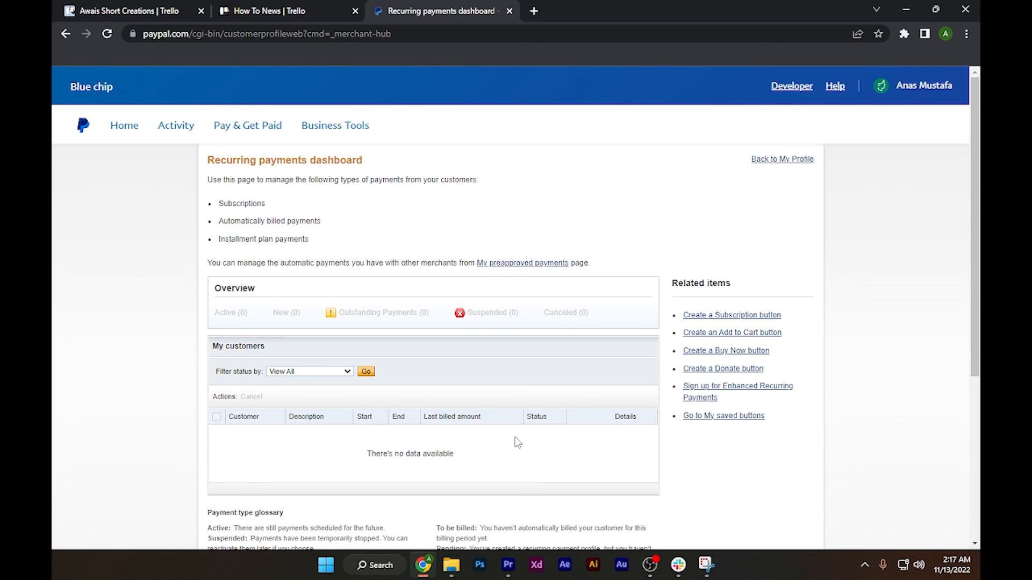
{"action": "mouse_move", "coordinate": [520, 431]}
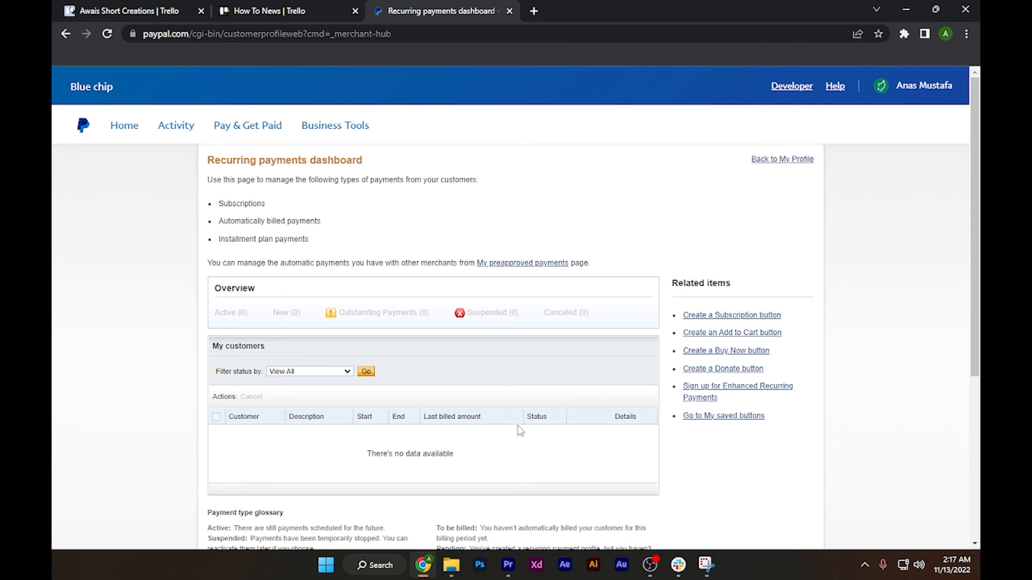